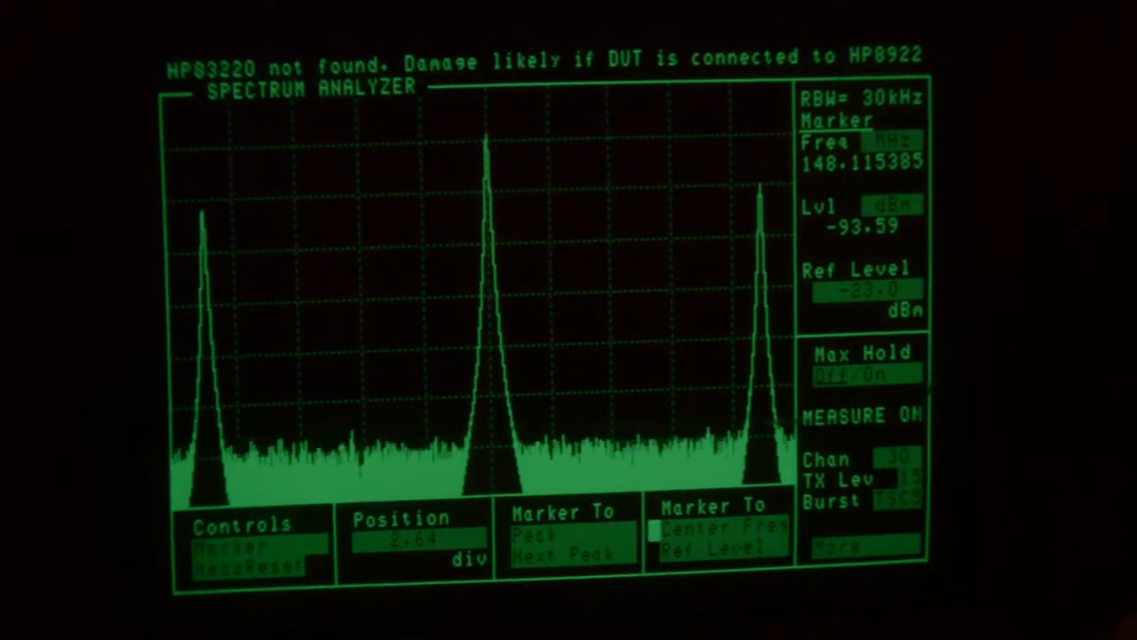
# Step the marker to the next peak, reading 18.557692 MHz at -35.50 dBm
pyautogui.click(533, 536)
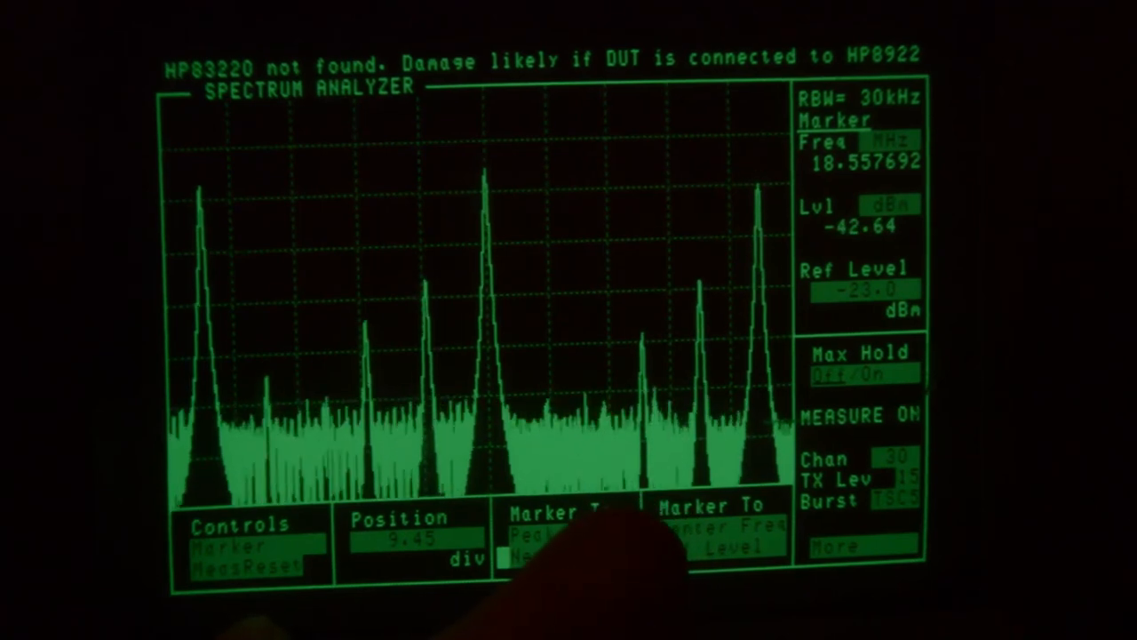
pyautogui.click(551, 552)
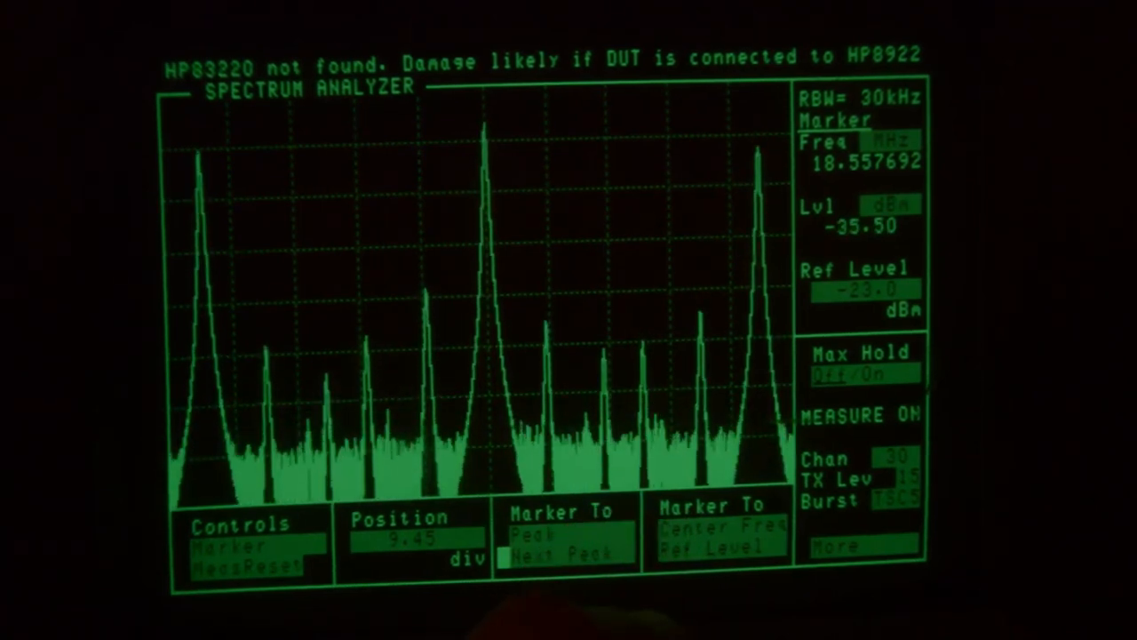